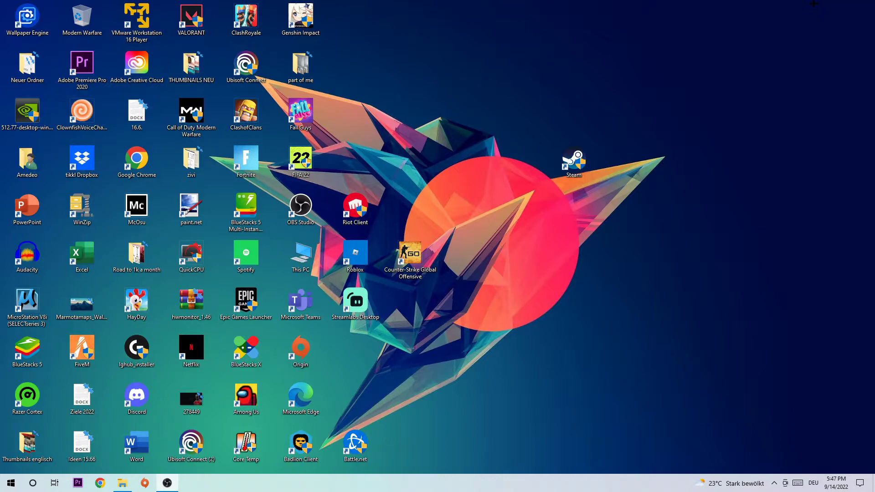
pyautogui.moveTo(406, 372)
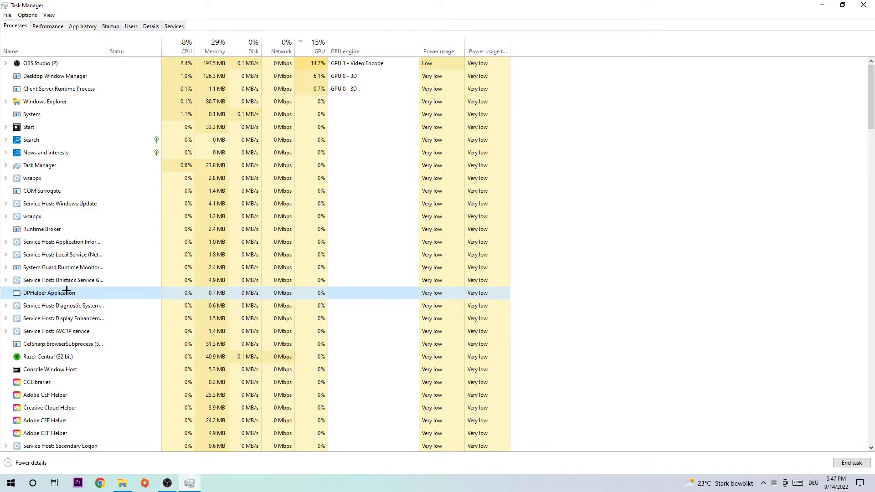
# End unneeded background processes in Task Manager, then bring up the desktop context menu
pyautogui.rightClick(67, 292)
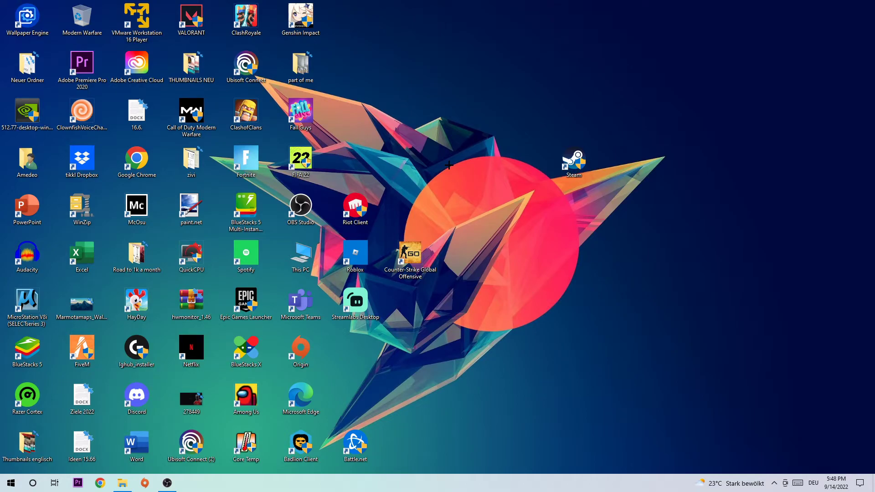
pyautogui.rightClick(448, 166)
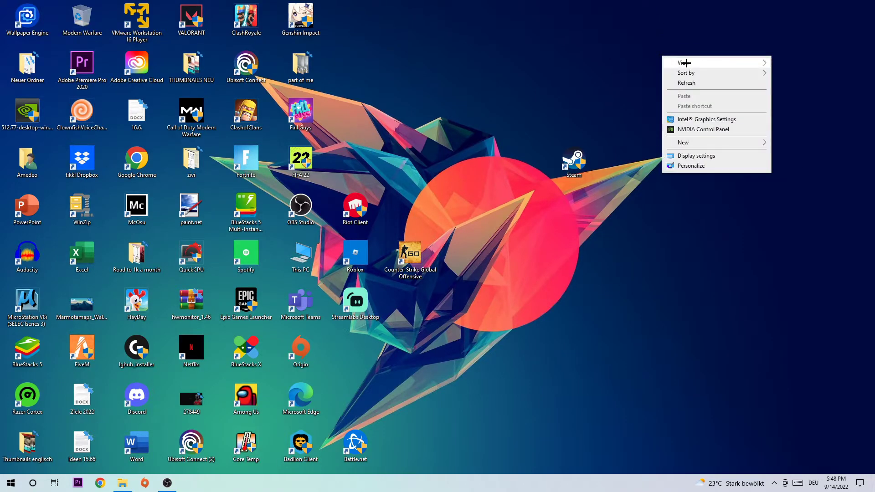
# Choose Display settings from the desktop context menu
pyautogui.click(695, 155)
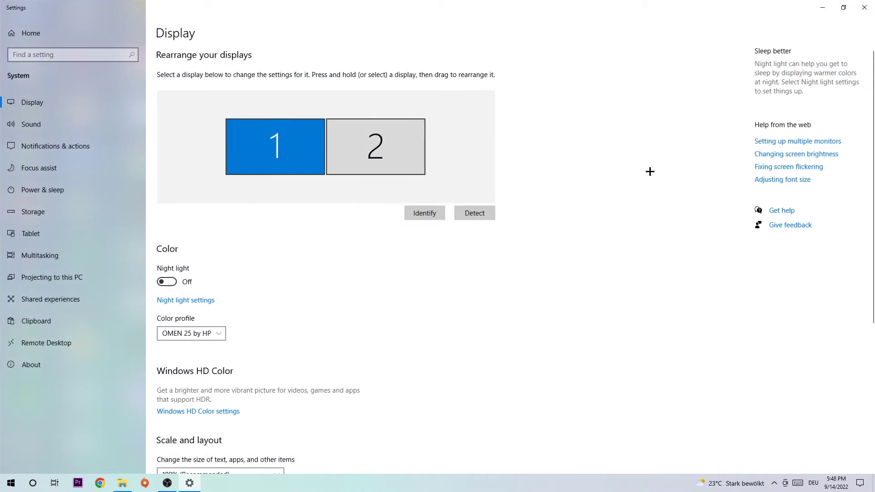
pyautogui.moveTo(60, 102)
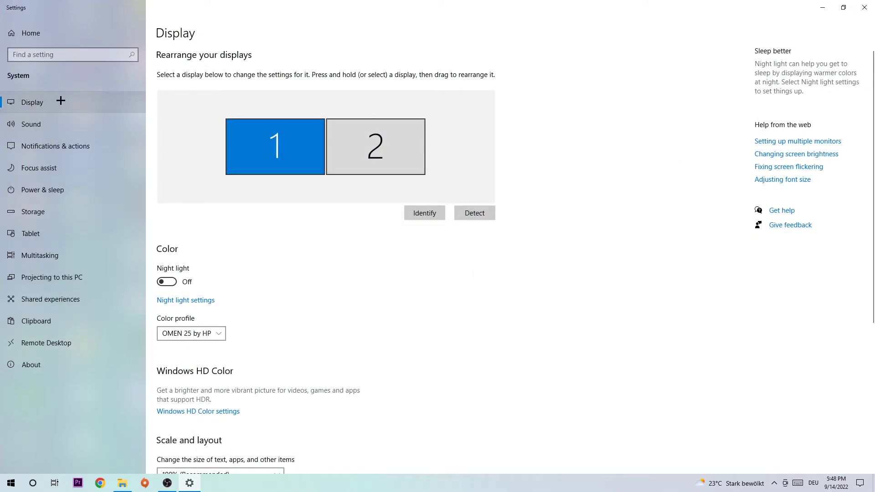
pyautogui.moveTo(264, 231)
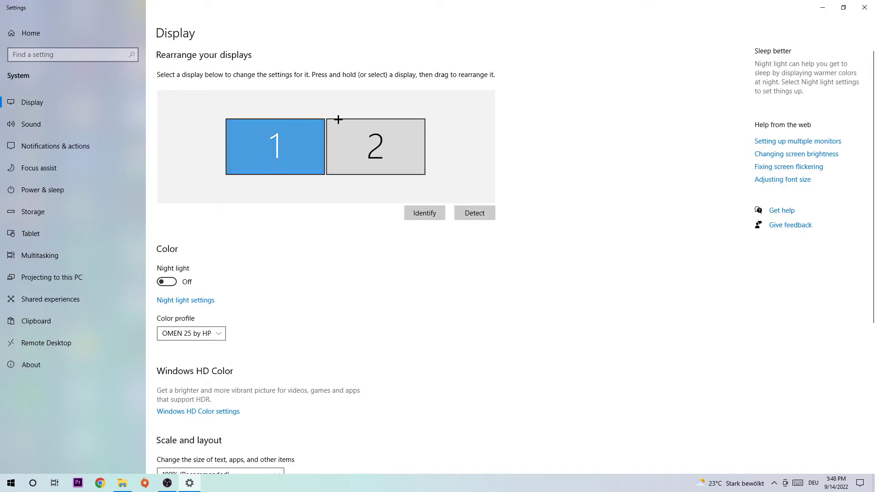
# Keep the display resolution at 1920 × 1080 under Scale and layout
pyautogui.scroll(-3)
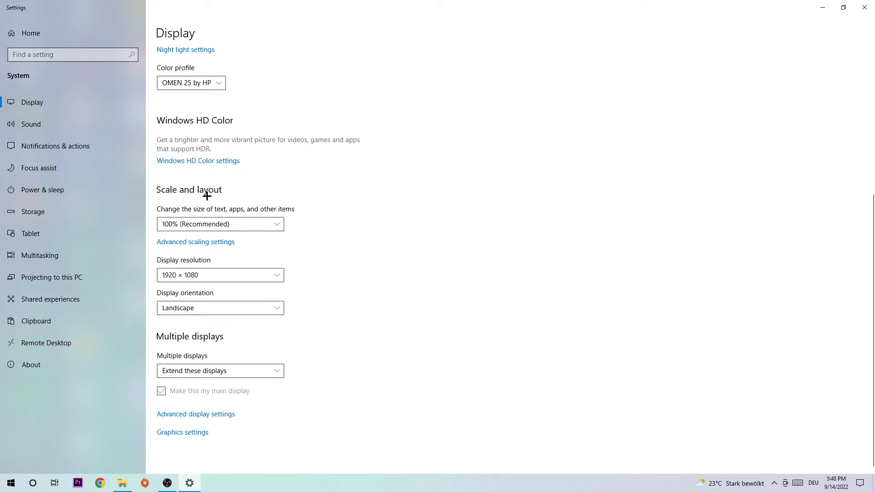
pyautogui.moveTo(202, 210)
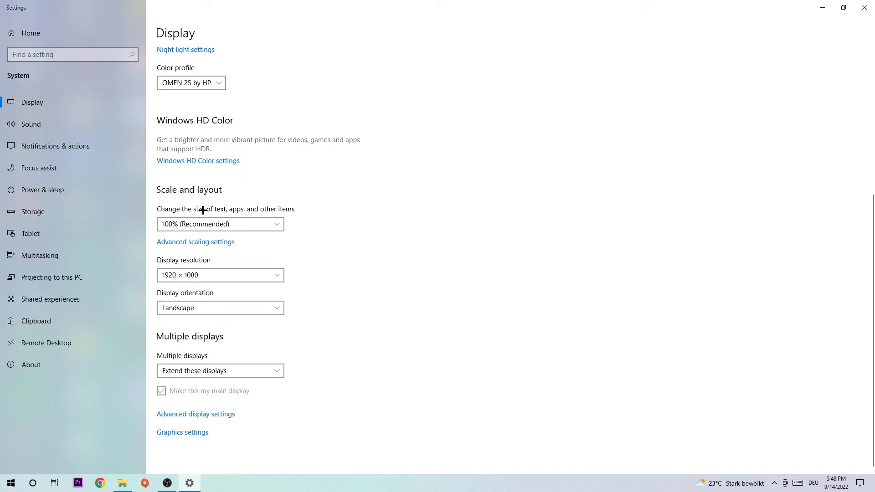
pyautogui.click(220, 224)
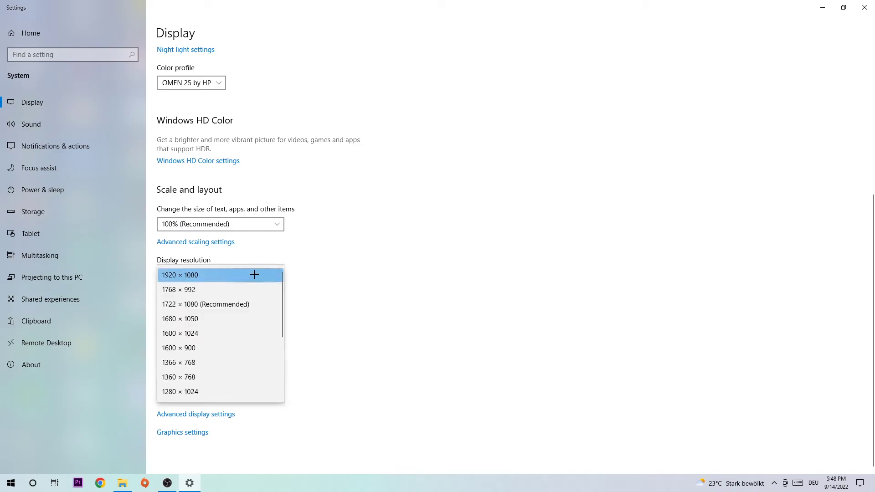
pyautogui.click(180, 275)
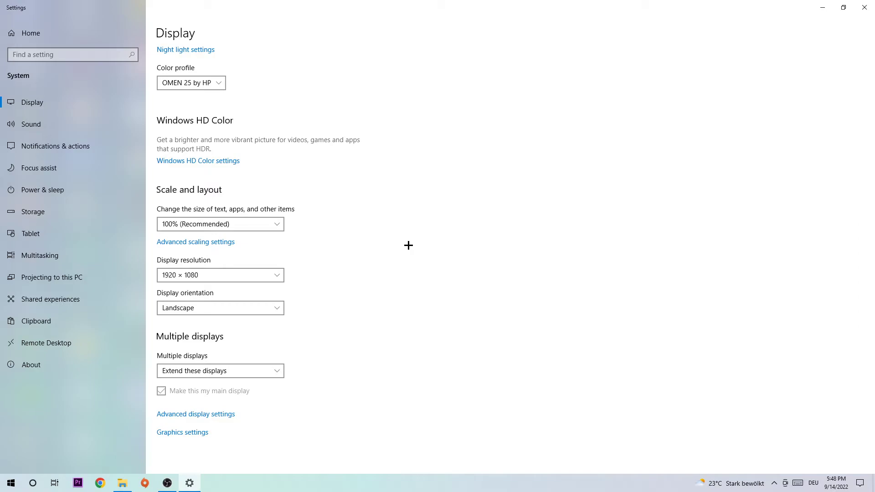
pyautogui.moveTo(417, 238)
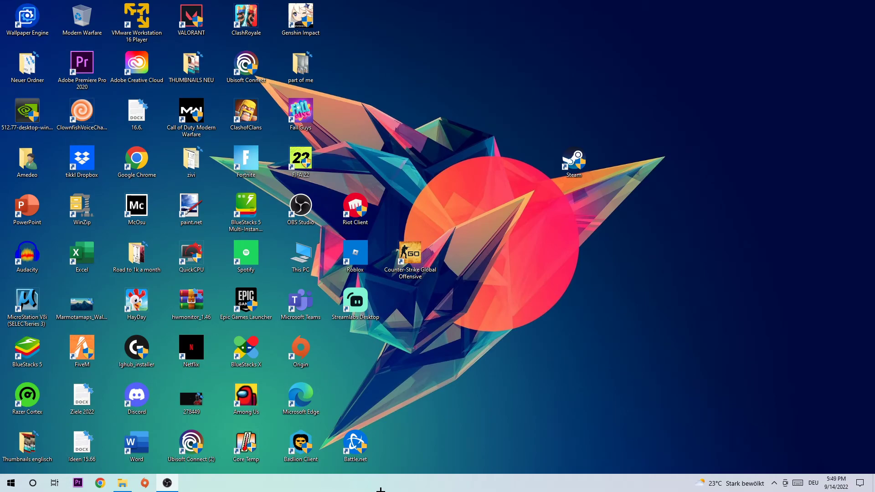
pyautogui.click(10, 482)
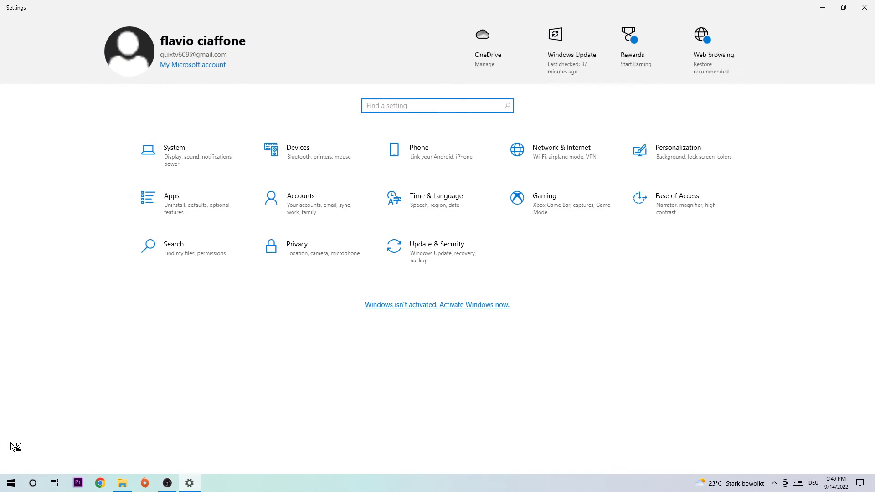
pyautogui.click(437, 244)
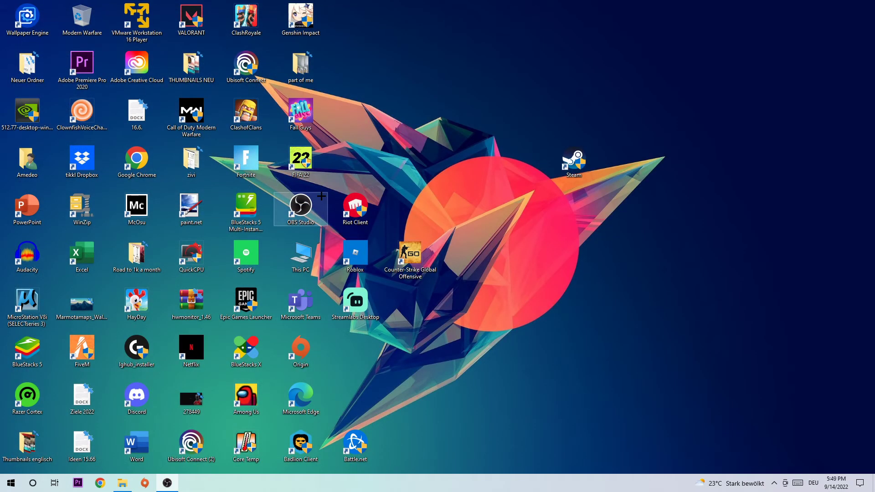
# Move the 512.77 driver file to the upper middle, then back to the left column
pyautogui.moveTo(26, 112); pyautogui.dragTo(428, 80)
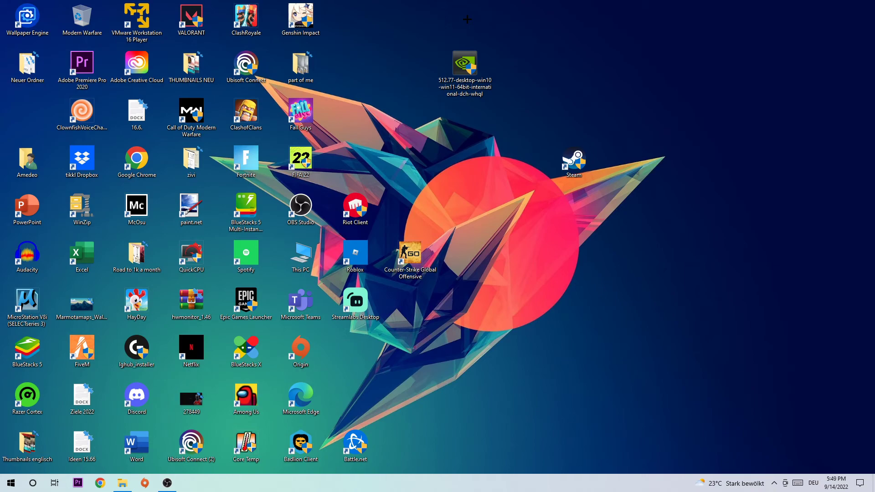
pyautogui.moveTo(464, 63); pyautogui.dragTo(82, 95)
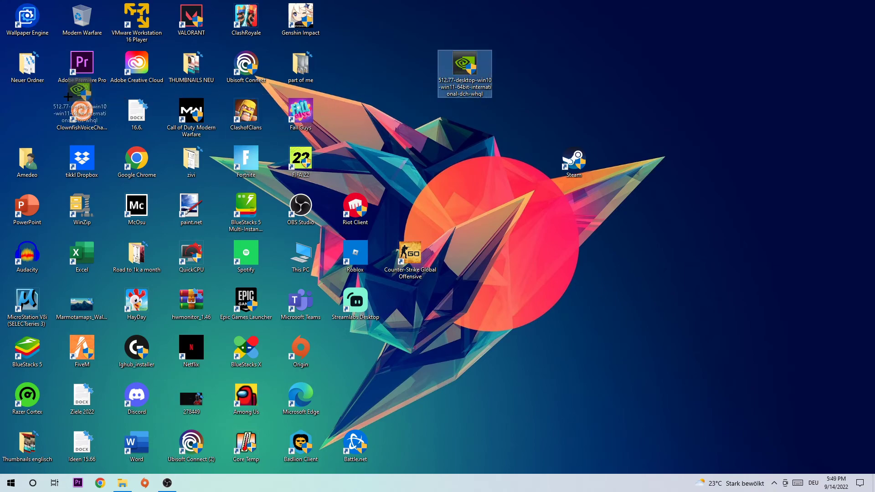